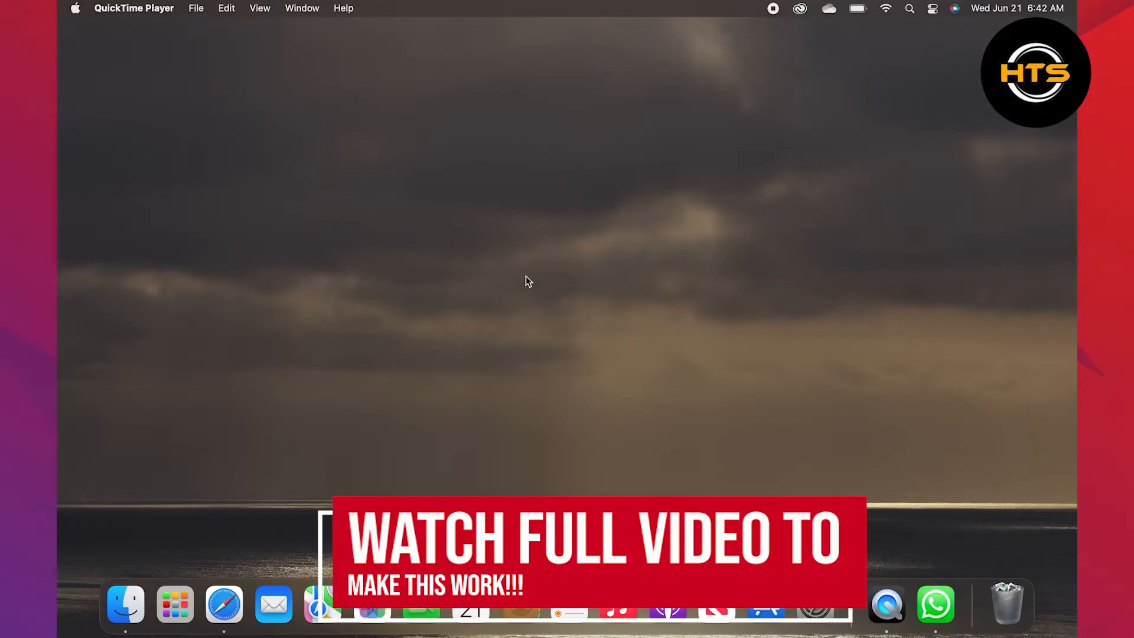
# Launch WhatsApp from the Dock to show the chat with the forwarded MP4
pyautogui.click(936, 605)
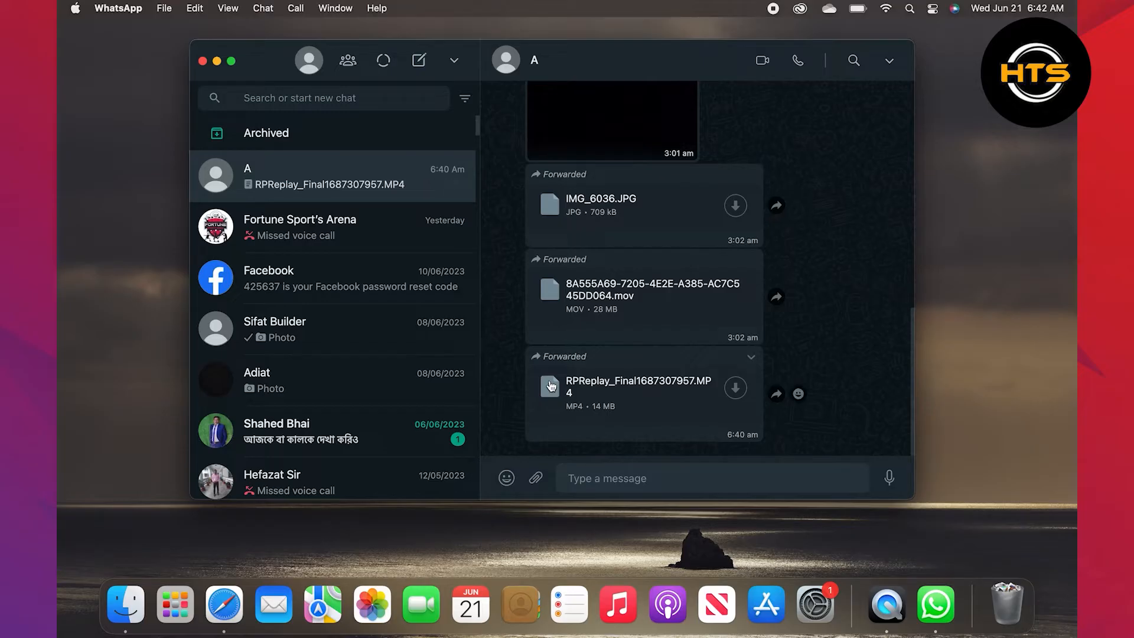
pyautogui.moveTo(736, 396)
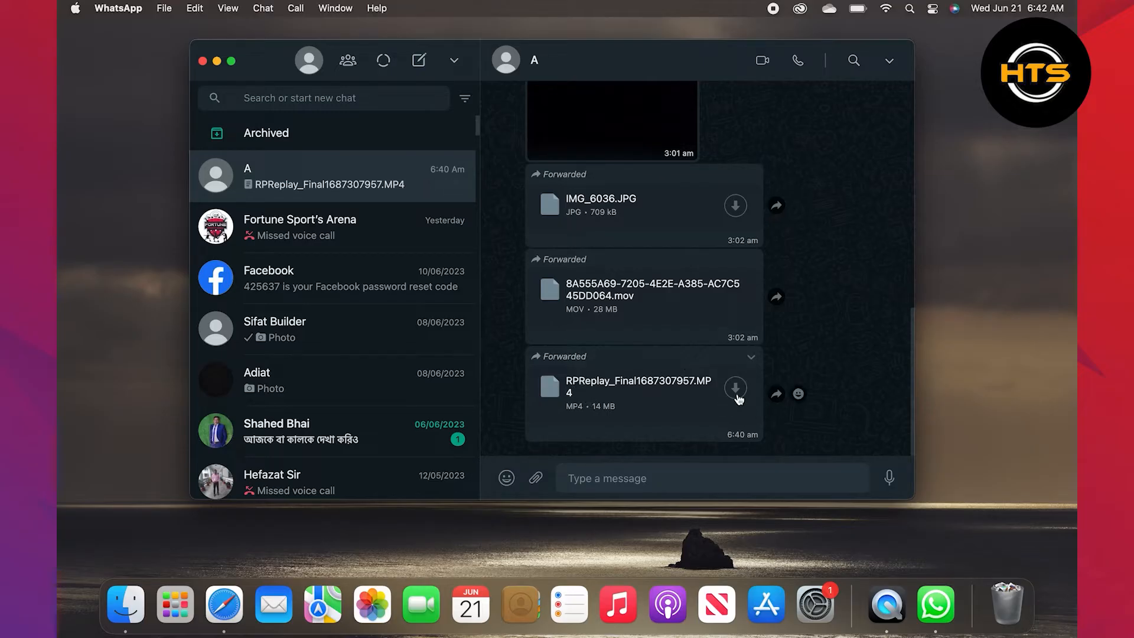
# Download RPReplay_Final1687307957.MP4, close WhatsApp, and open the Downloads folder in Finder
pyautogui.click(736, 387)
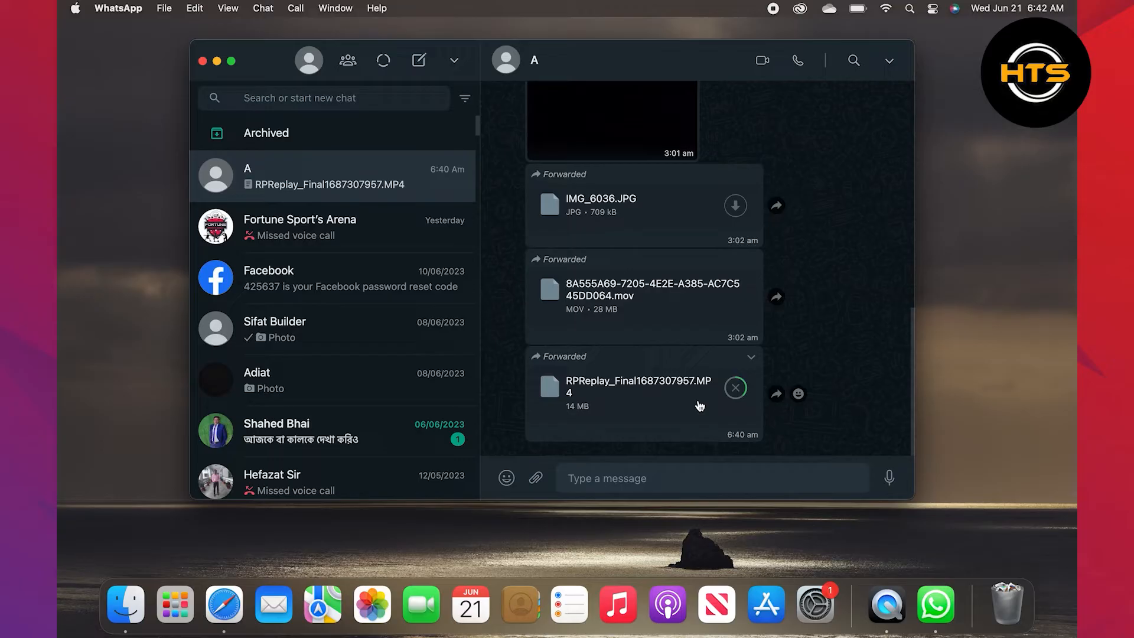
pyautogui.click(735, 387)
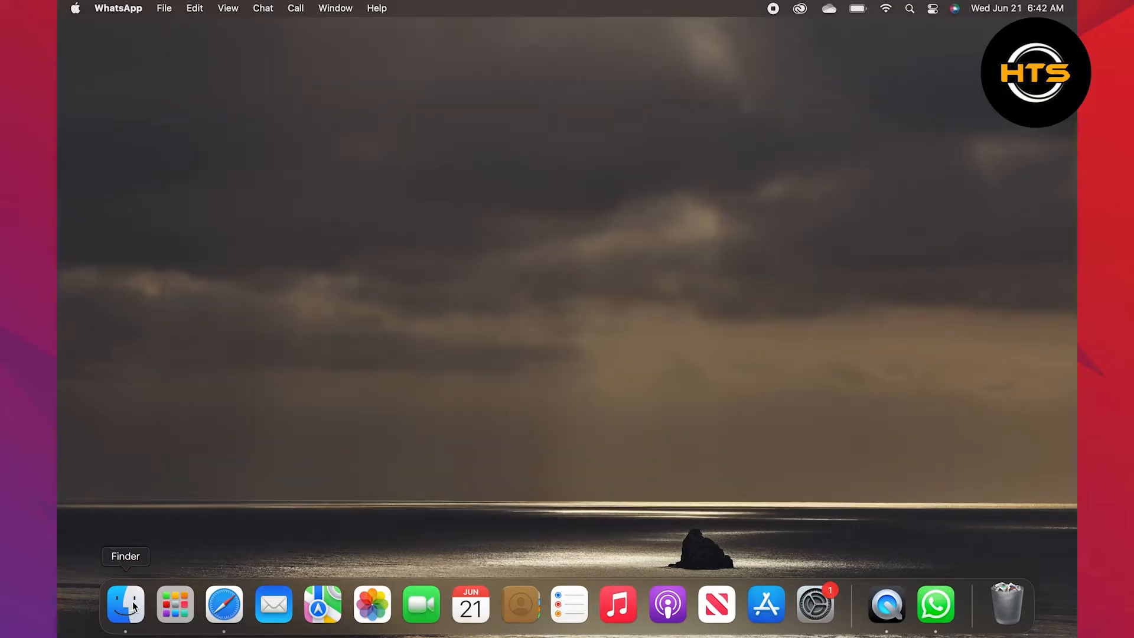
pyautogui.click(124, 612)
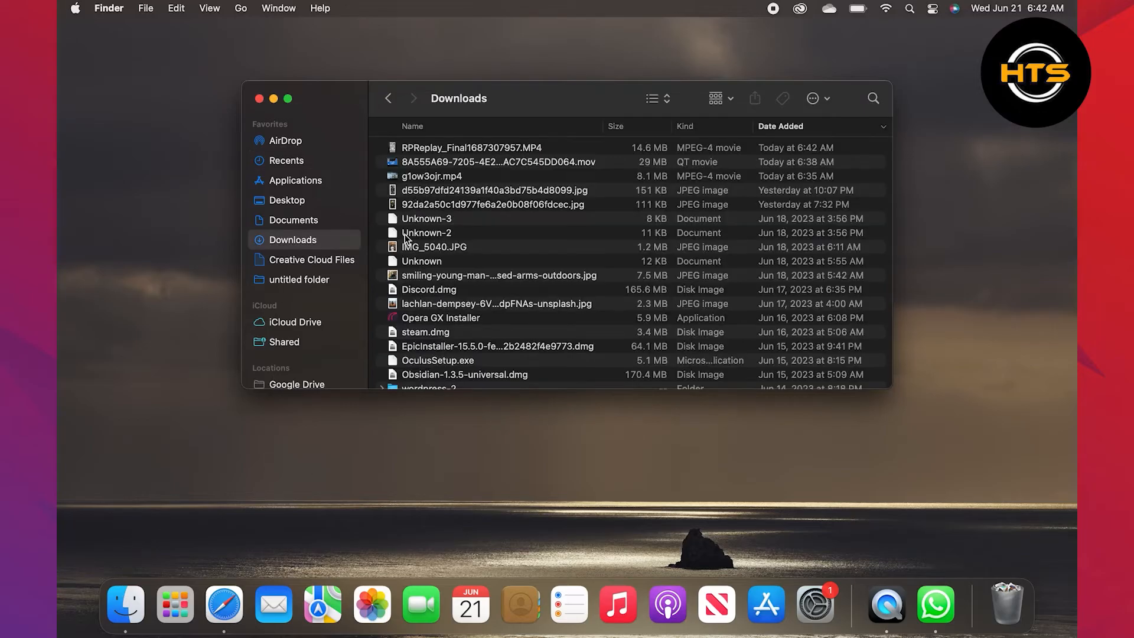
pyautogui.moveTo(578, 146)
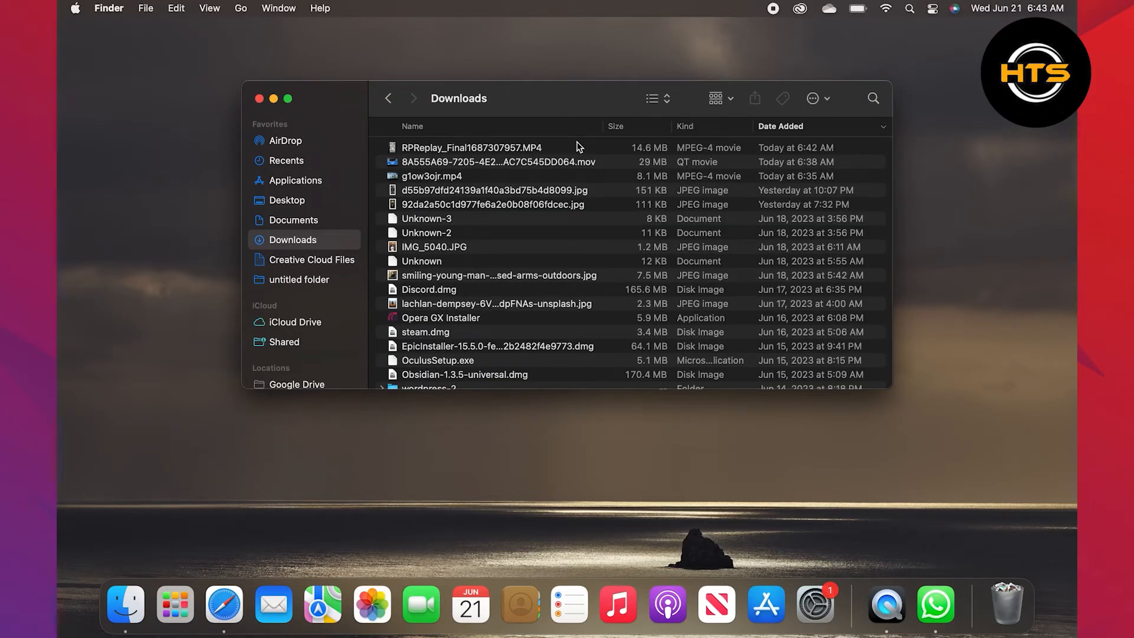
# Open RPReplay_Final1687307957.MP4 in QuickTime Player and play it
pyautogui.doubleClick(456, 148)
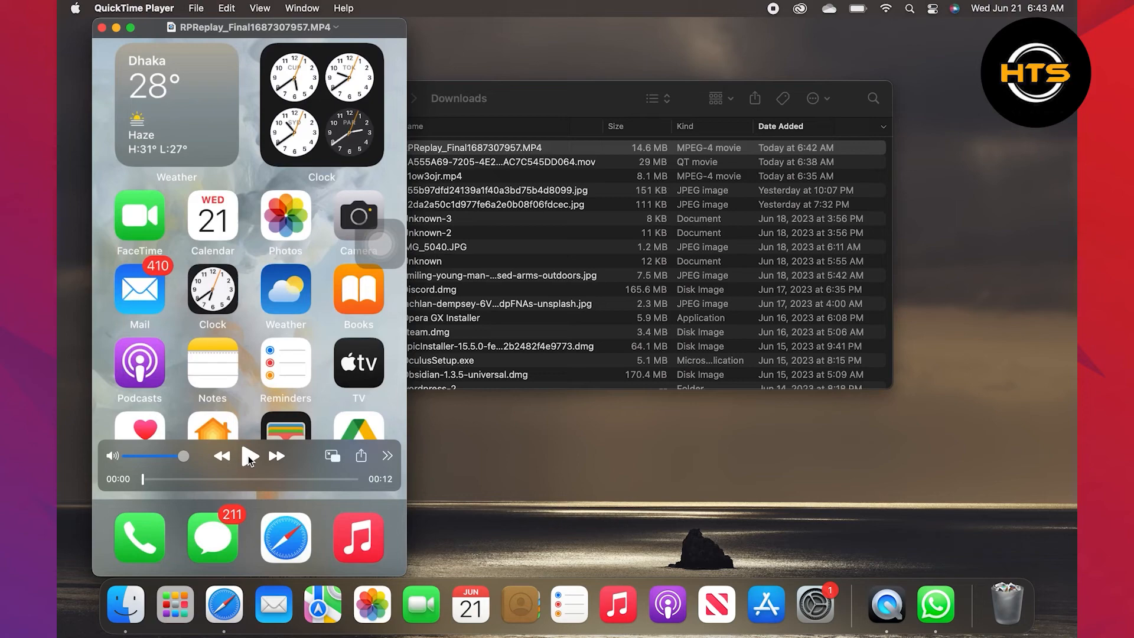
pyautogui.click(249, 456)
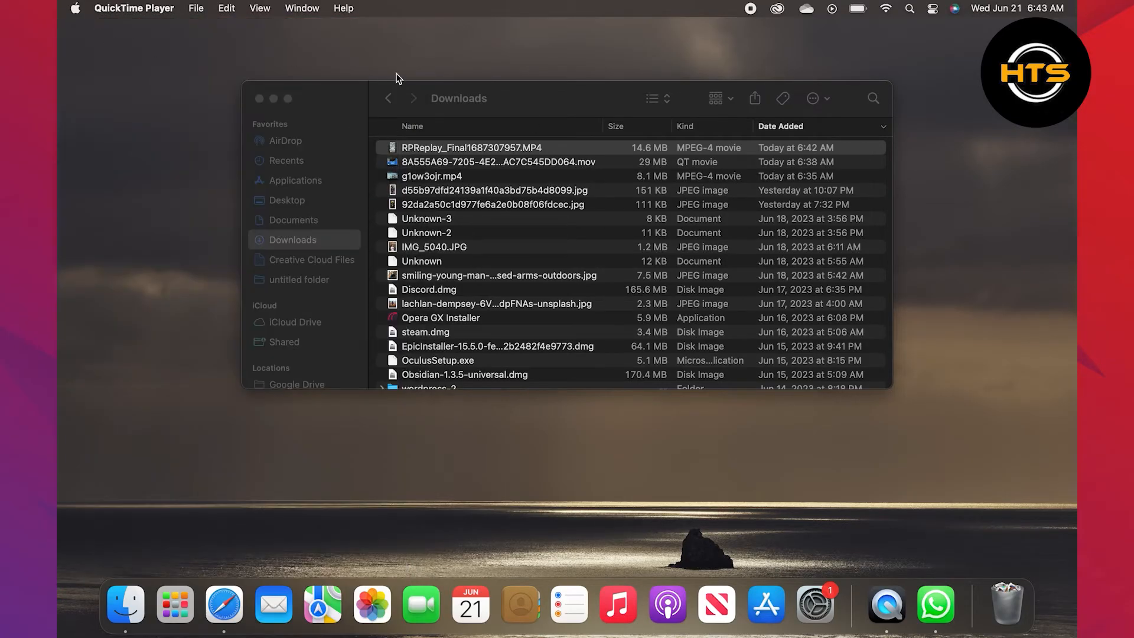
pyautogui.moveTo(777, 155)
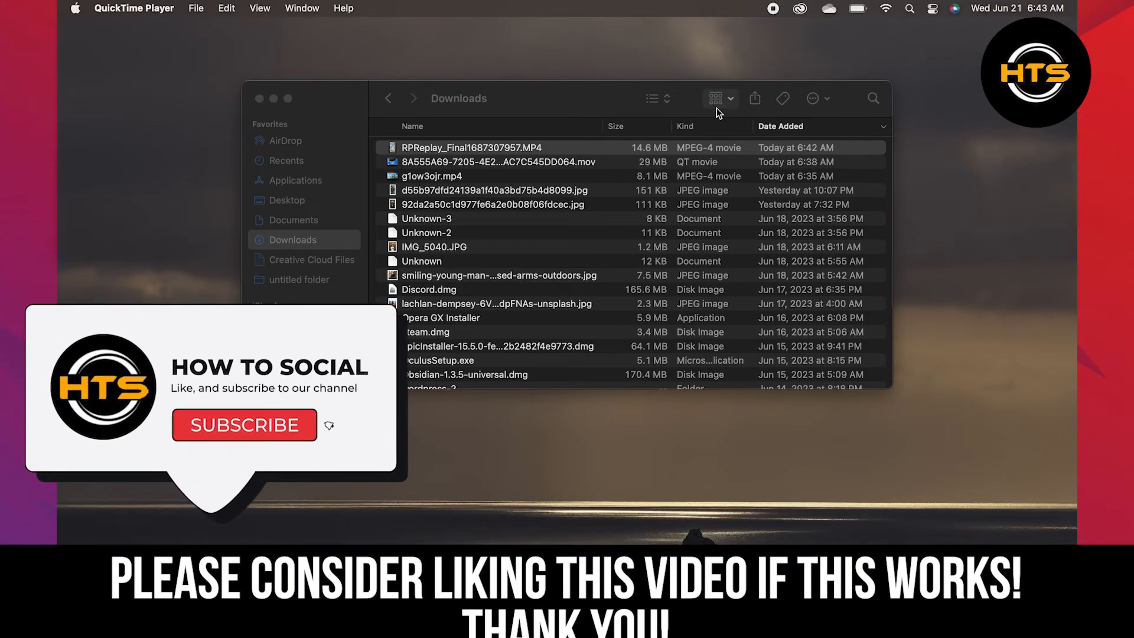
# Bring the Finder Downloads window forward and close it
pyautogui.click(244, 425)
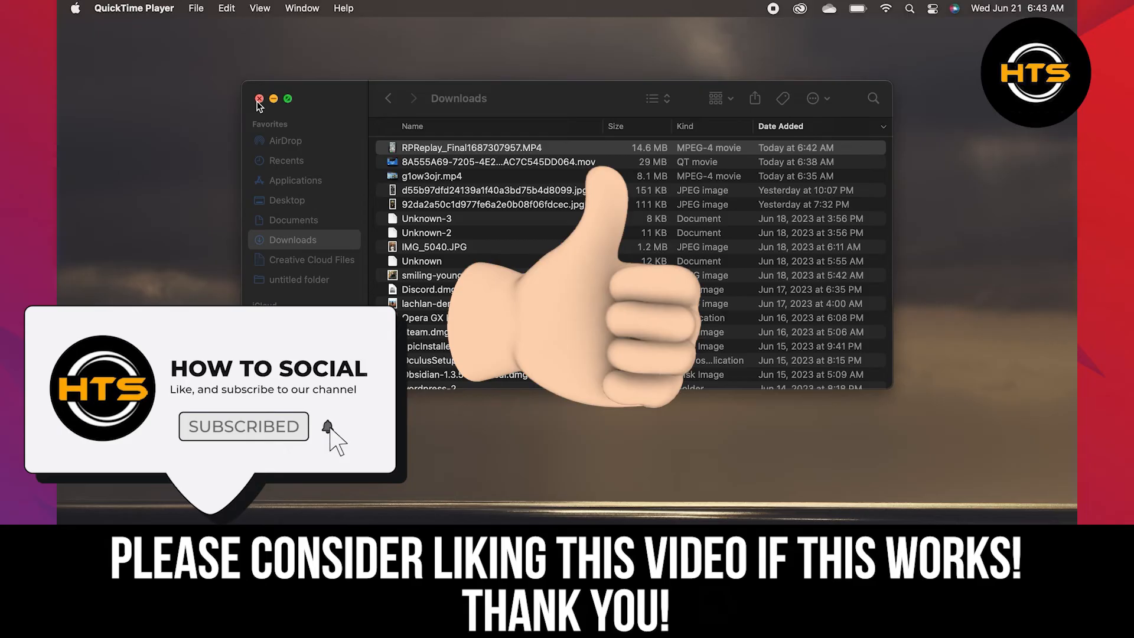
pyautogui.click(258, 99)
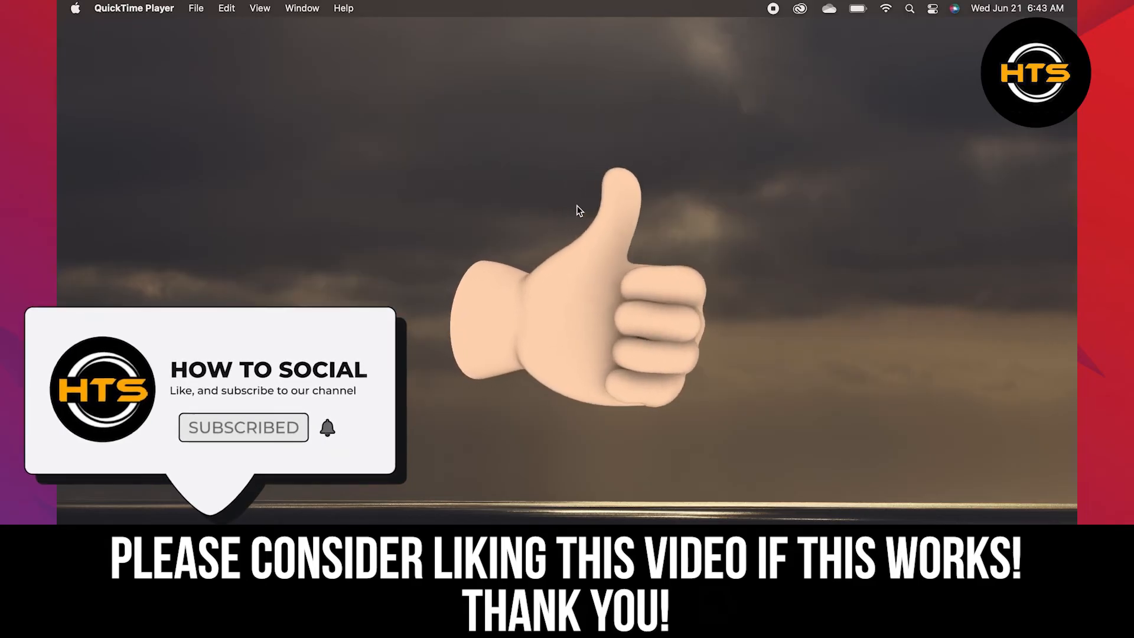